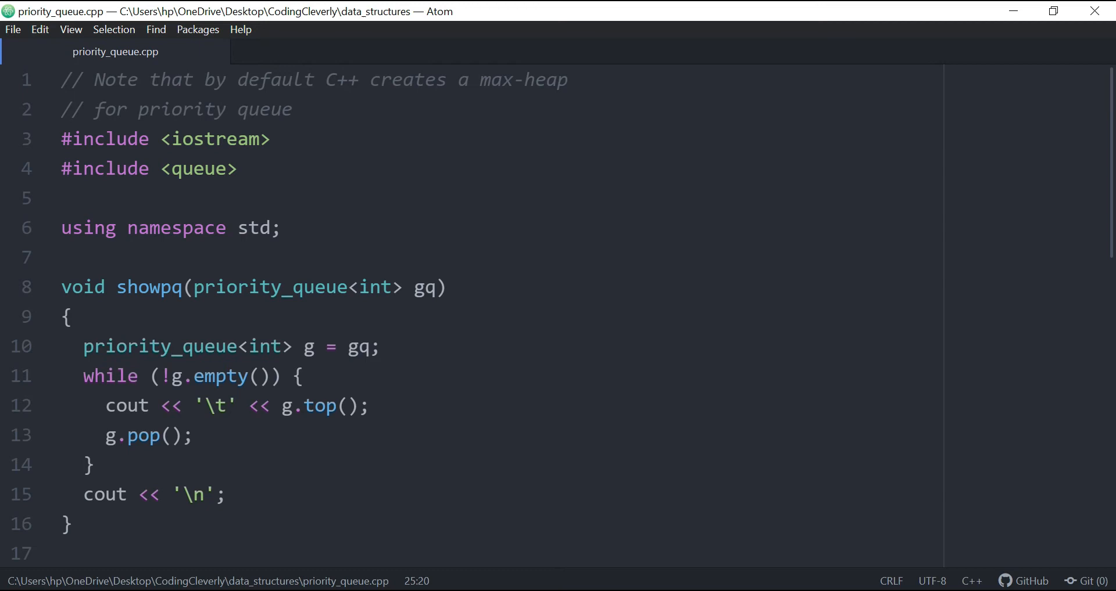
mouse_move(32, 78)
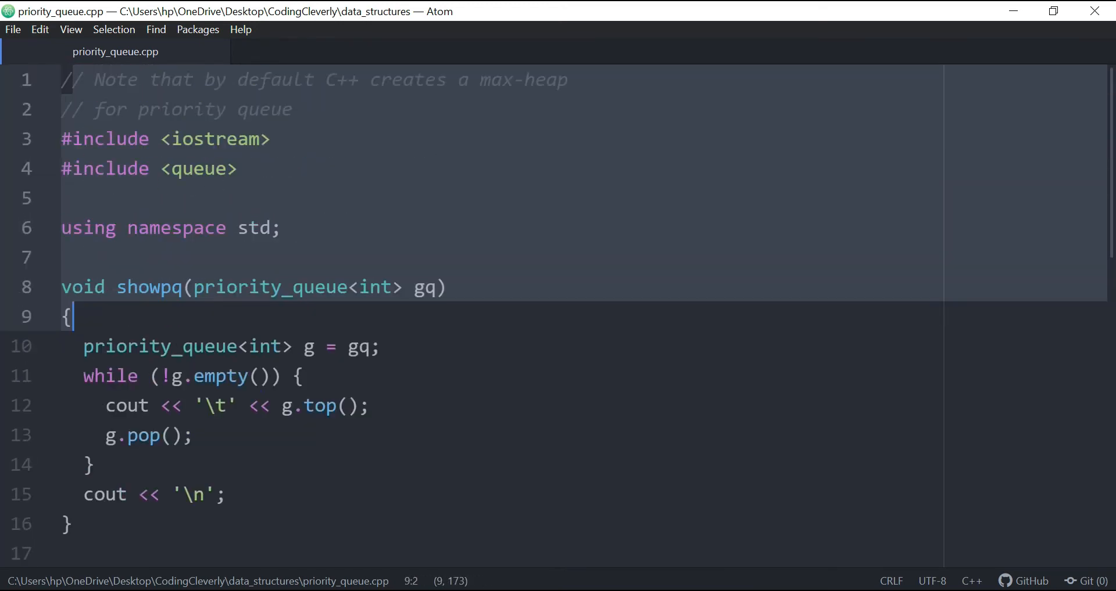
Review the header includes, the queue include and the gquiz declaration in main
click(63, 256)
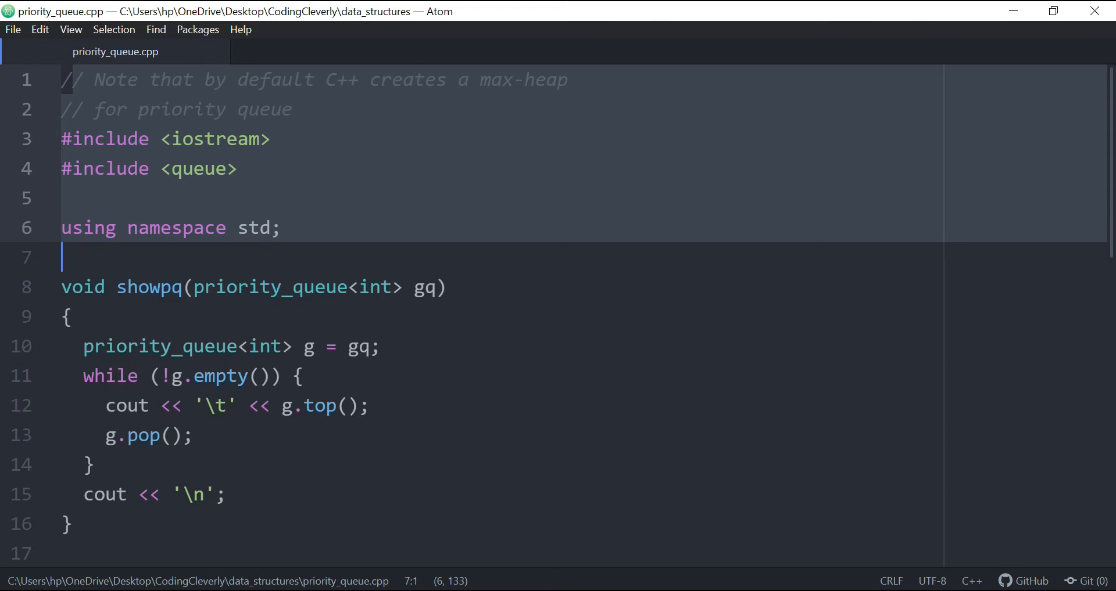
scroll(down, 3)
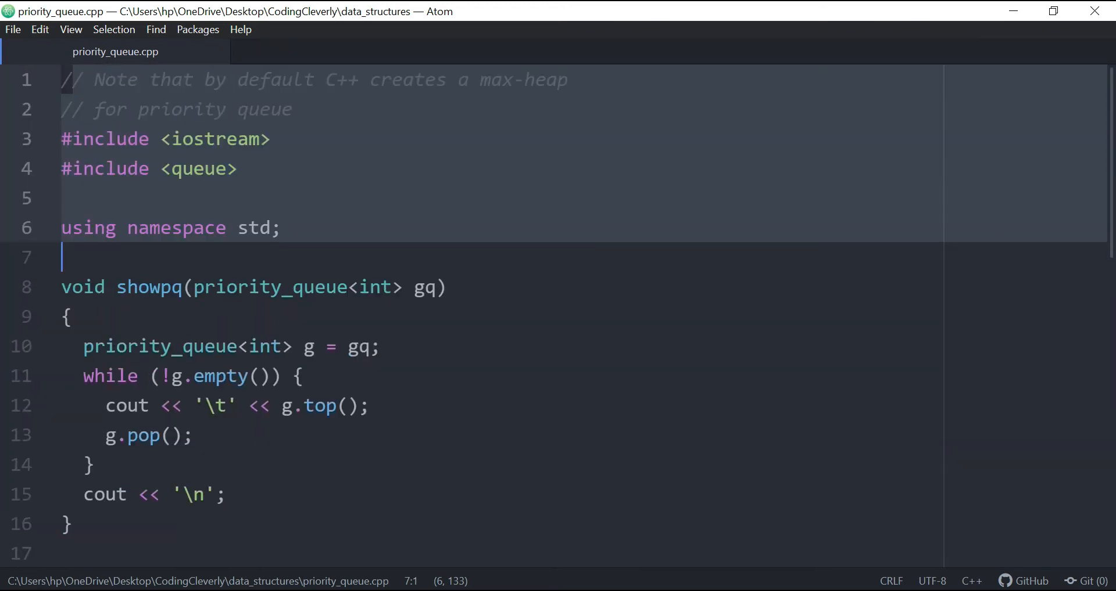
click(418, 260)
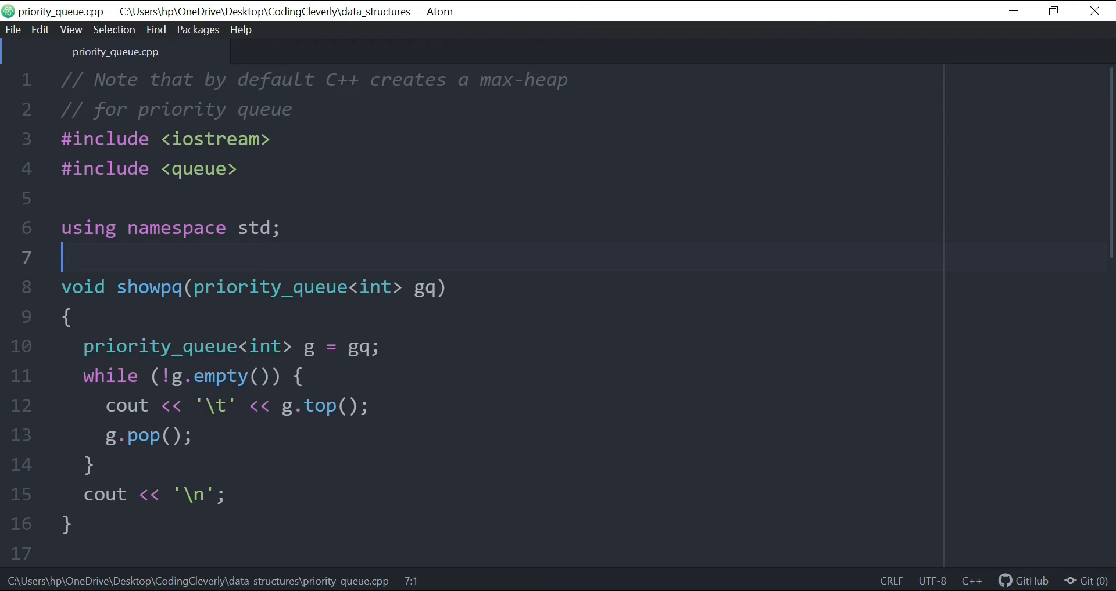
drag(335, 79, 562, 79)
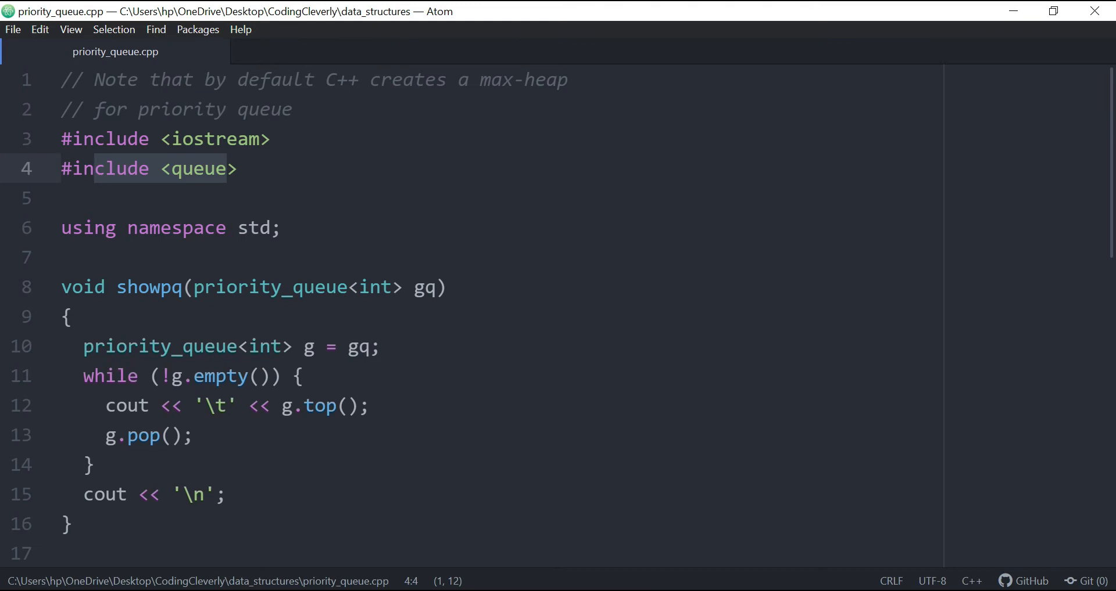
click(142, 139)
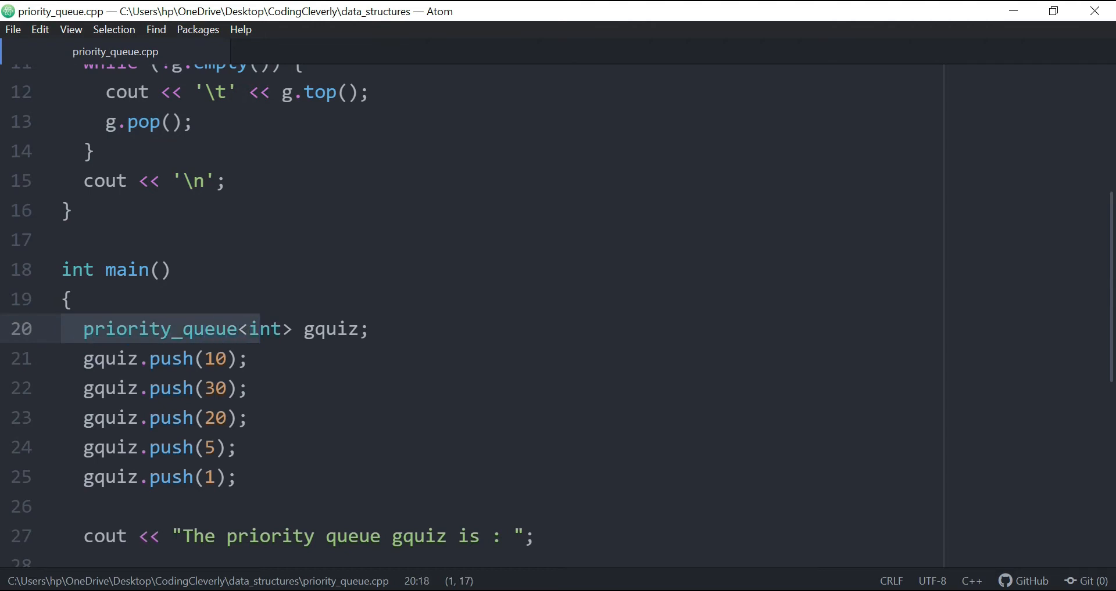
click(262, 329)
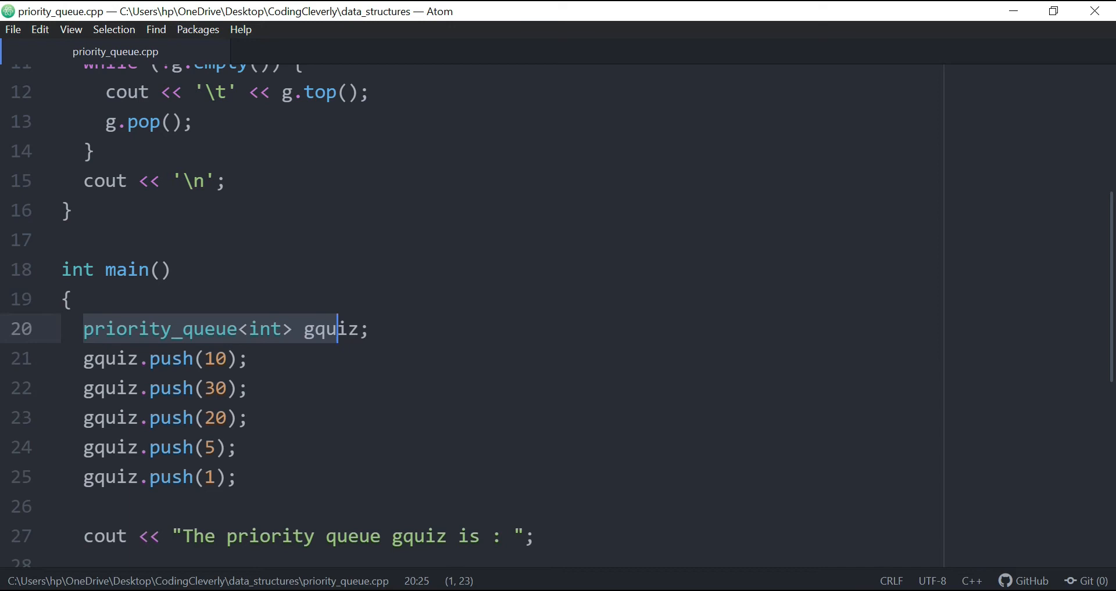
click(249, 358)
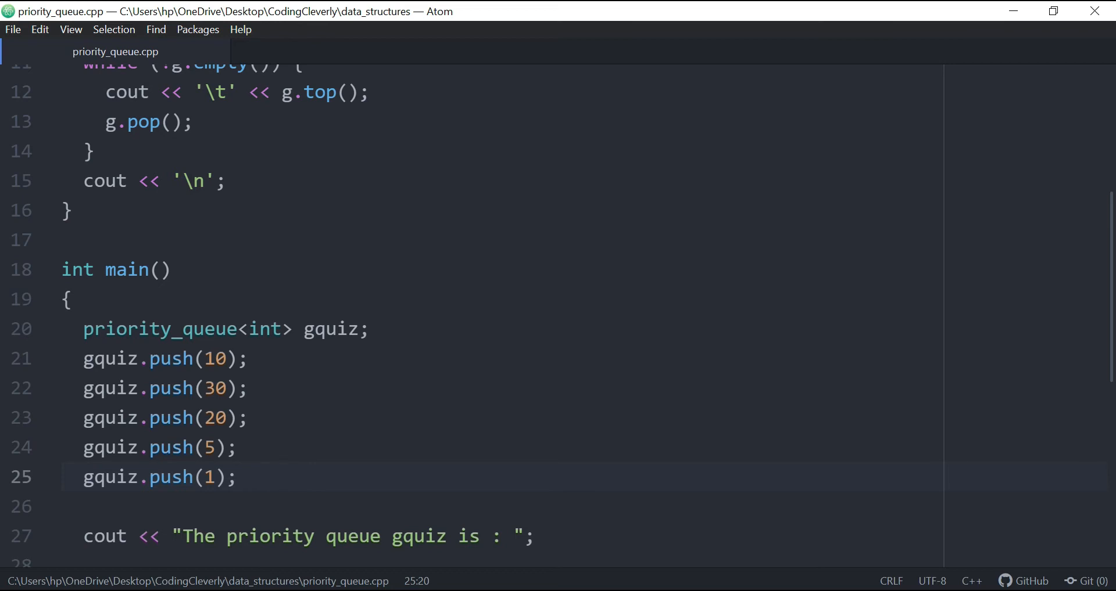
Type the expected order 30 20 10 5 1 after gquiz.push(1) on line 25
click(281, 477)
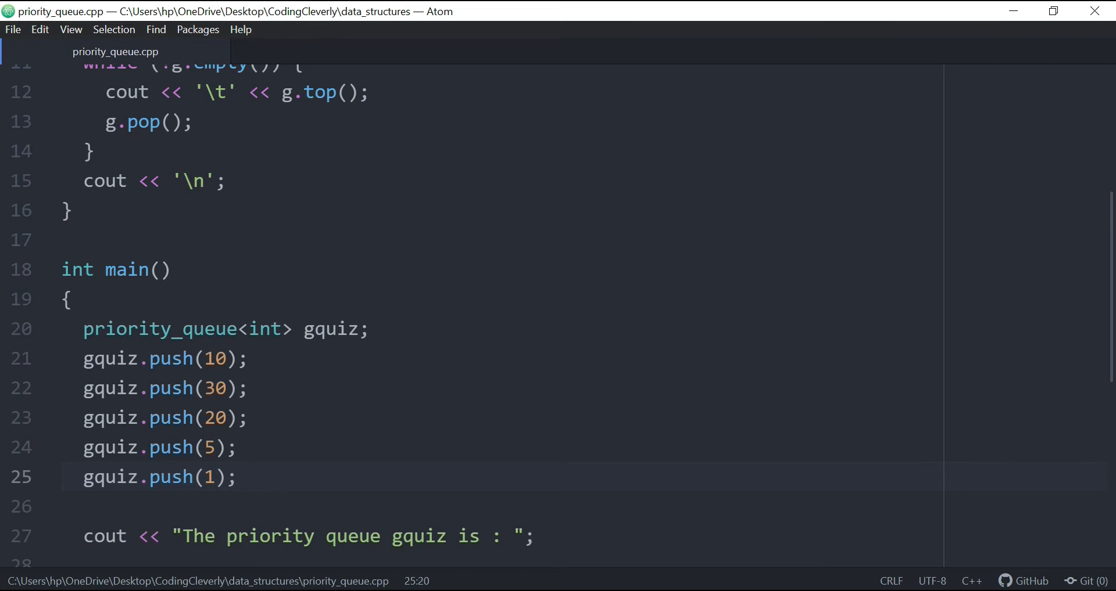
text(20)
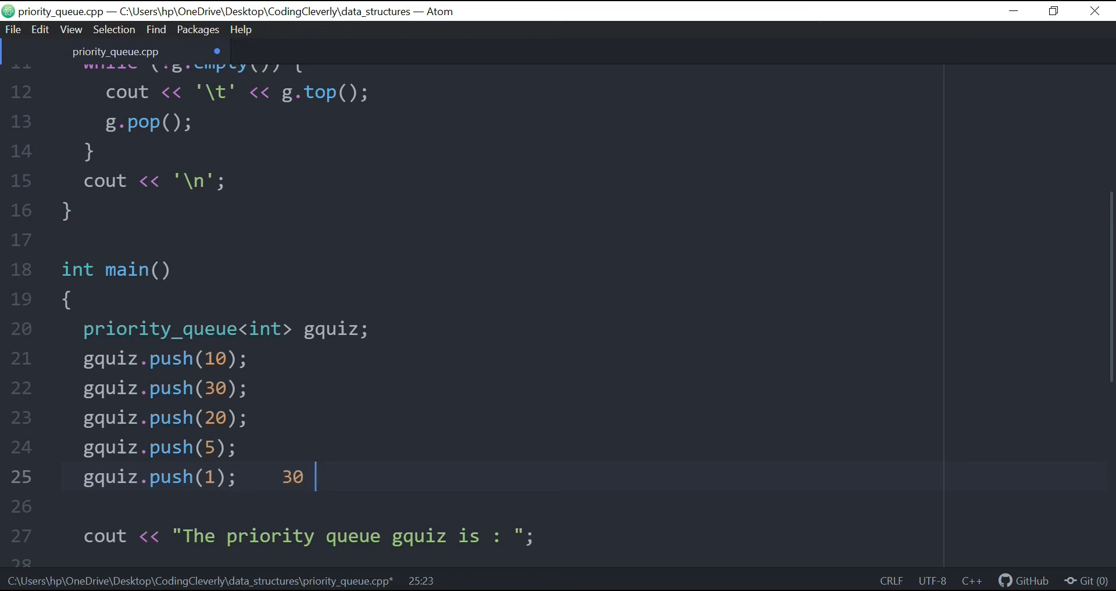
text(20)
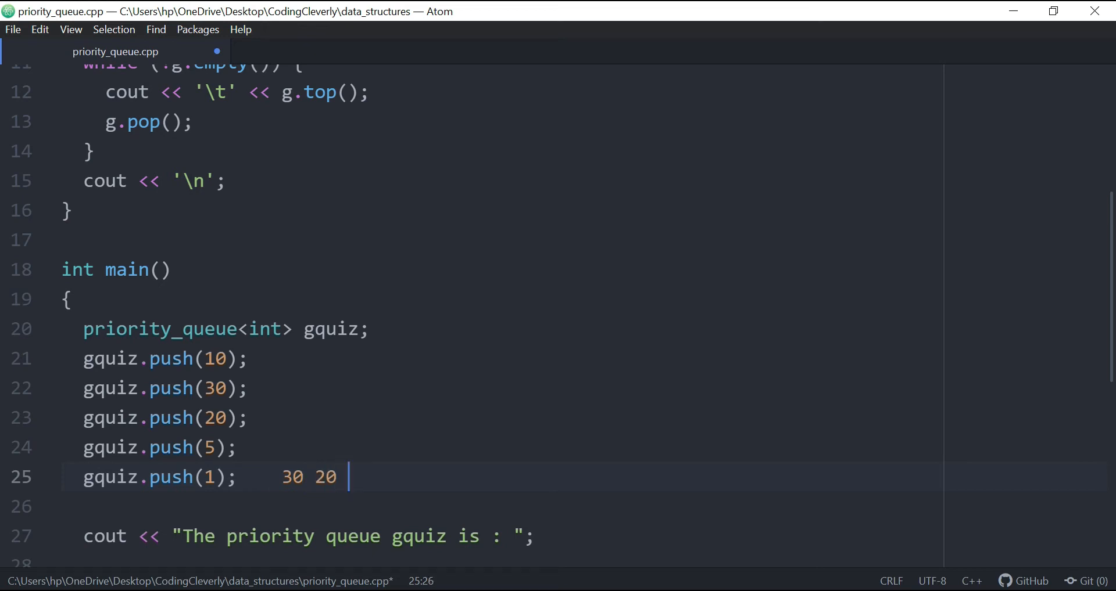
text(10 5)
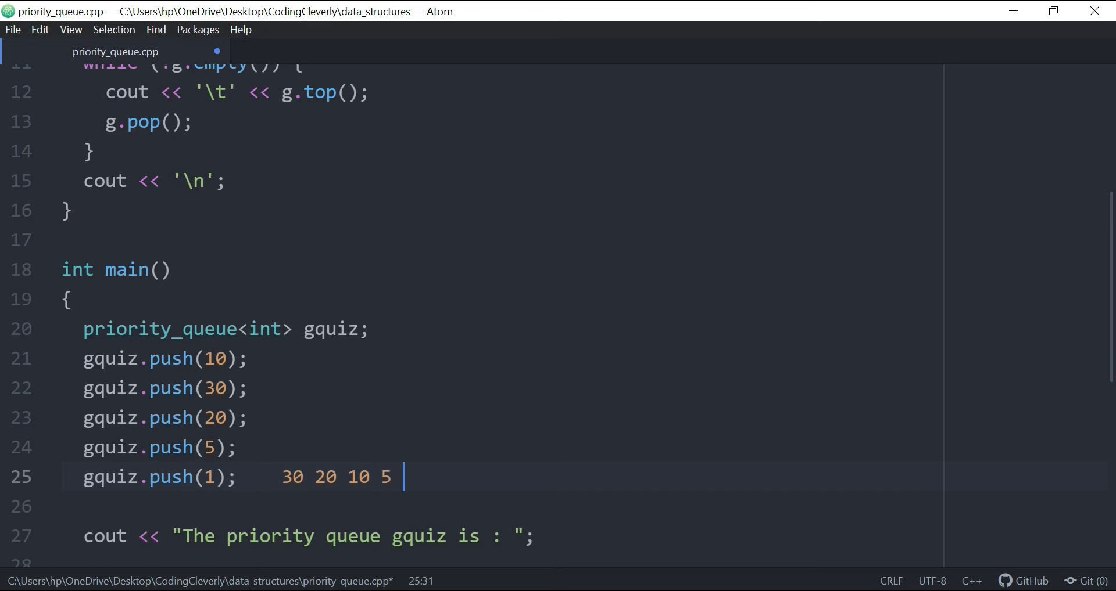
text(1)
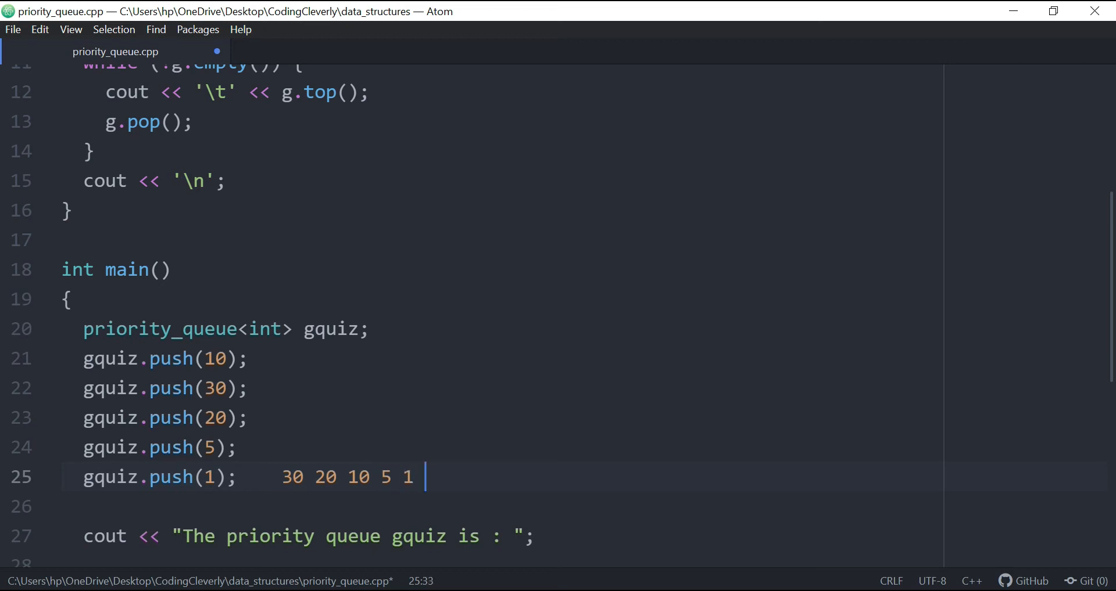
key(backspace)
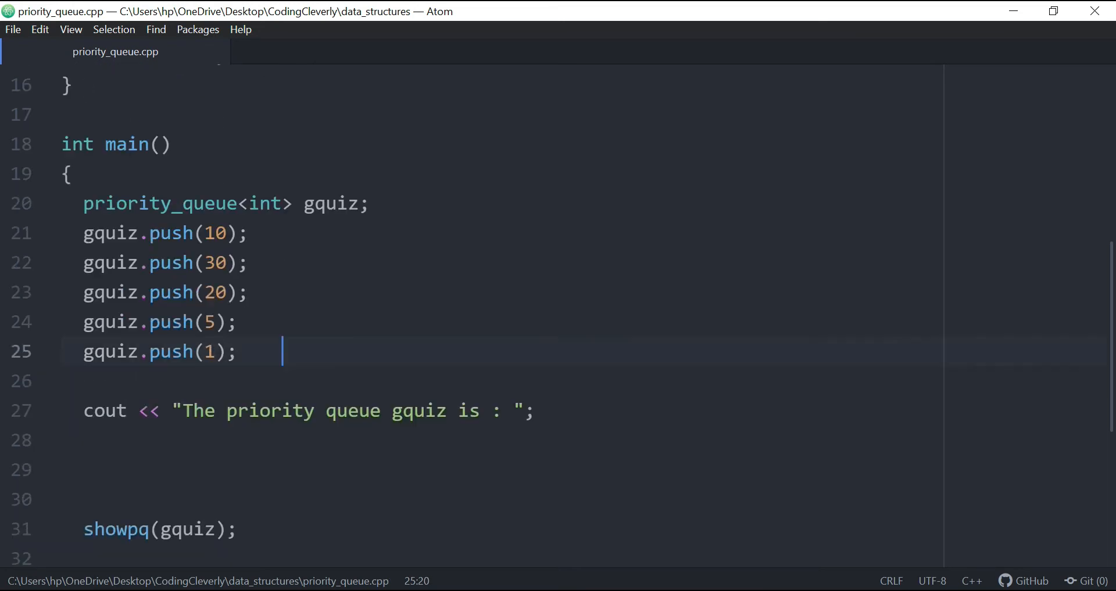
Inspect showpq's return type, queue parameter, while condition and g.top printing loop
scroll(down, 3)
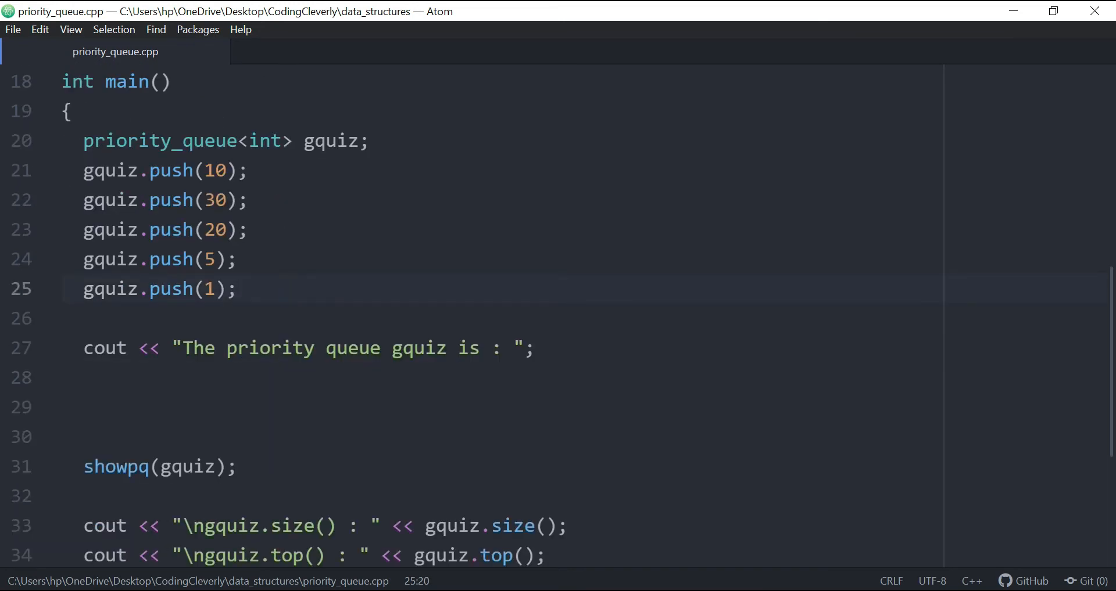
double_click(115, 468)
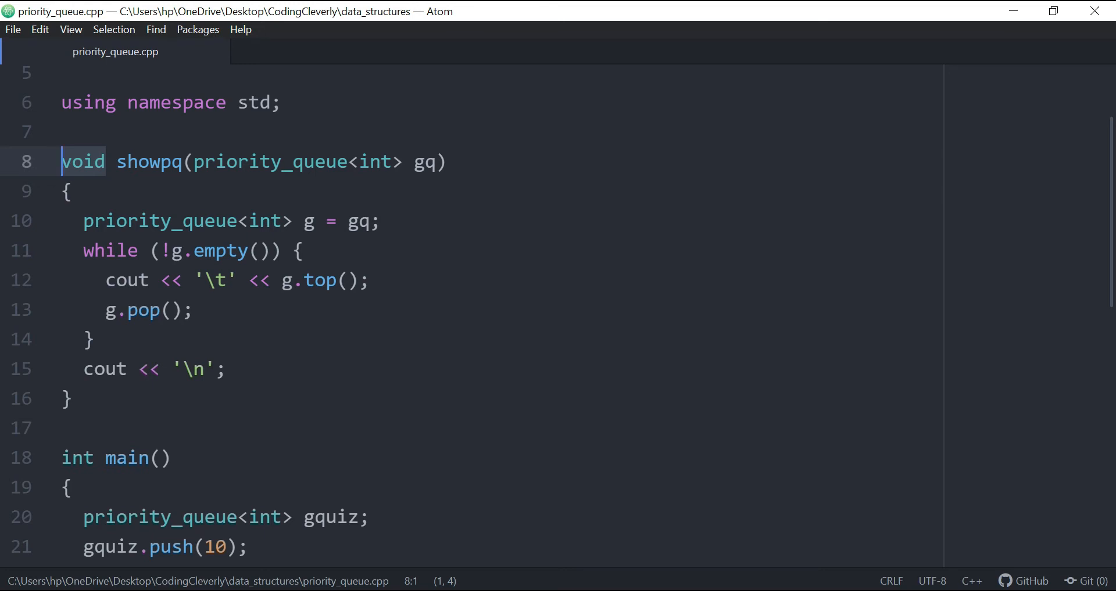
double_click(156, 220)
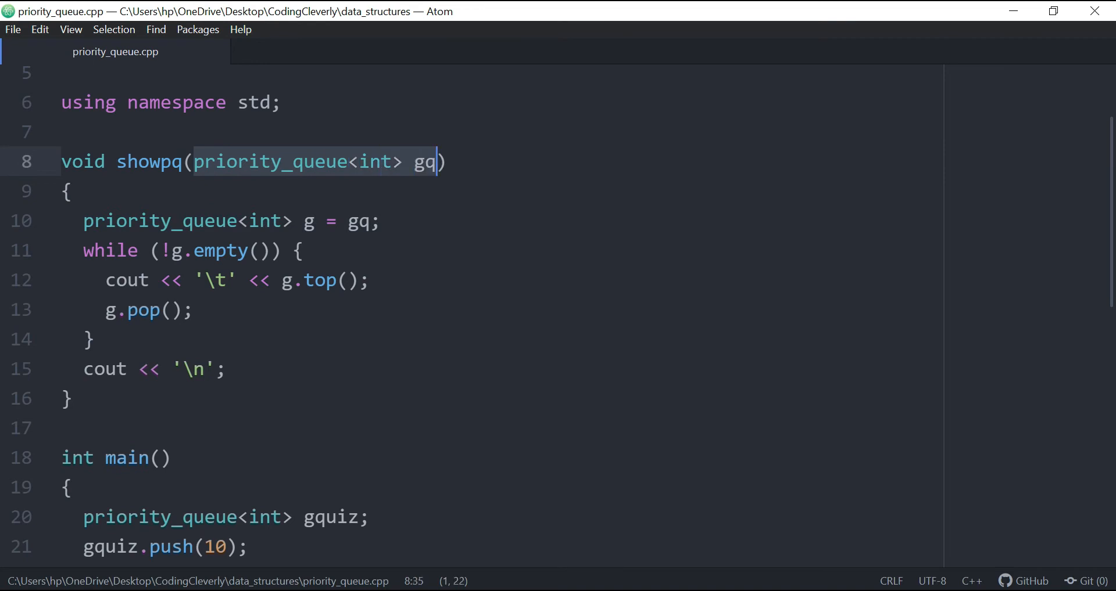
scroll(down, 3)
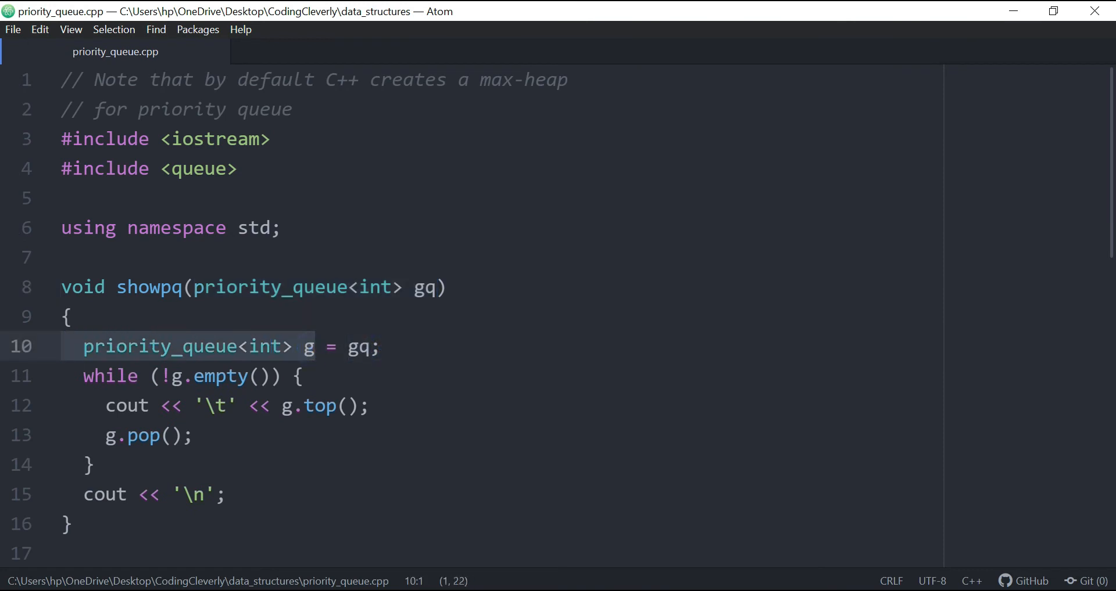
click(184, 376)
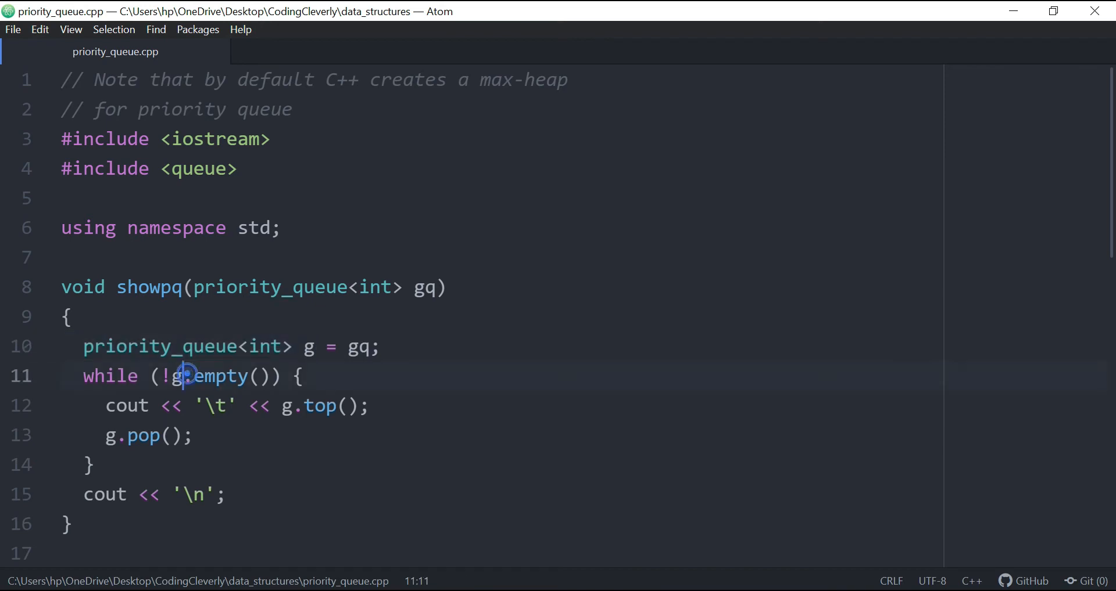
click(186, 376)
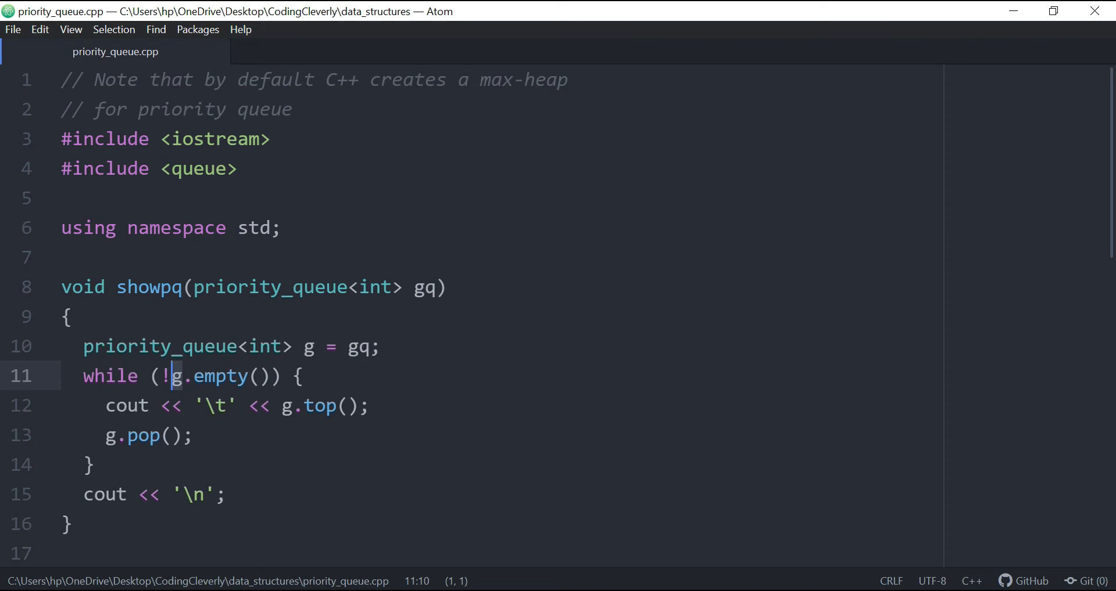
double_click(319, 405)
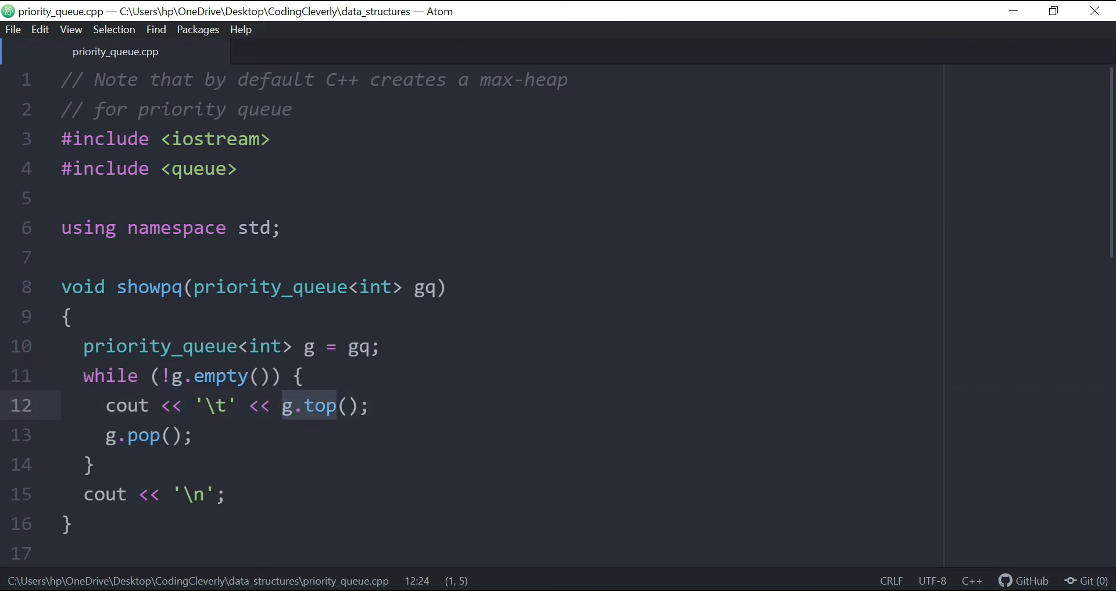
scroll(down, 3)
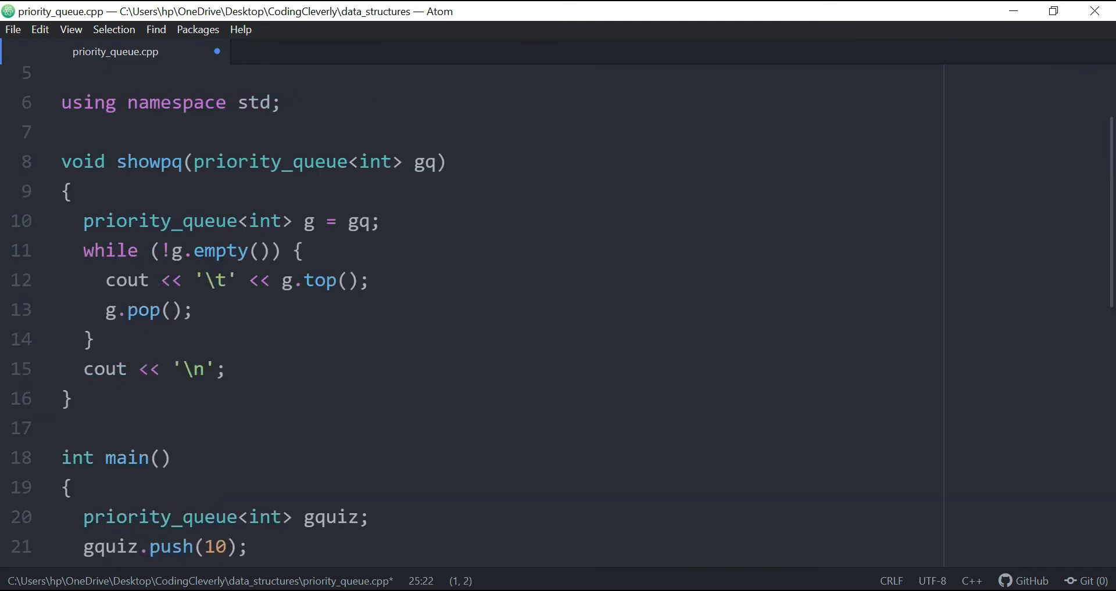
scroll(down, 3)
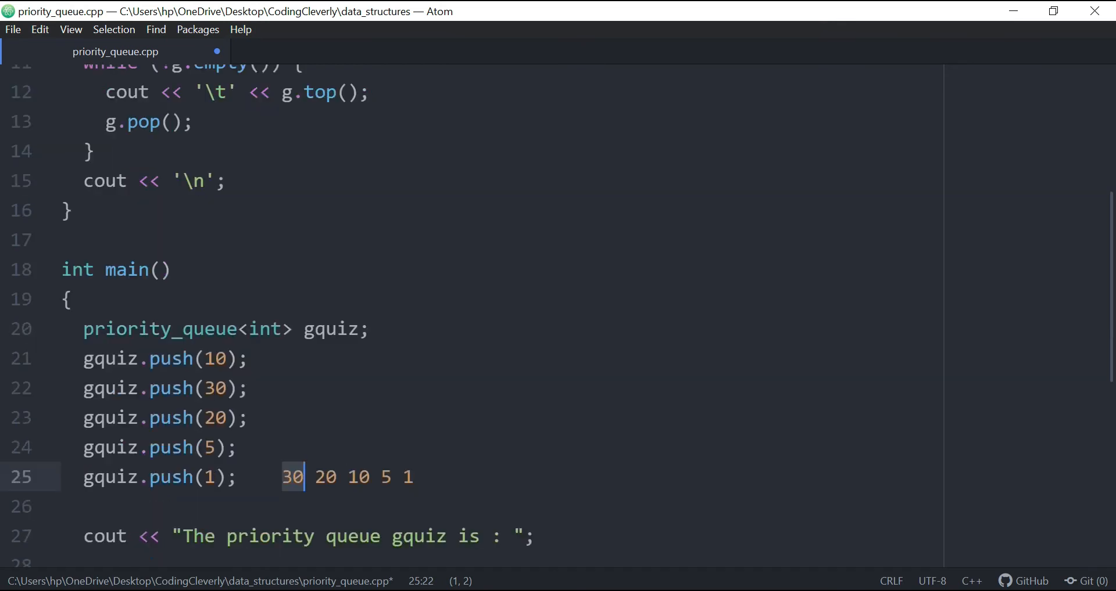
scroll(up, 3)
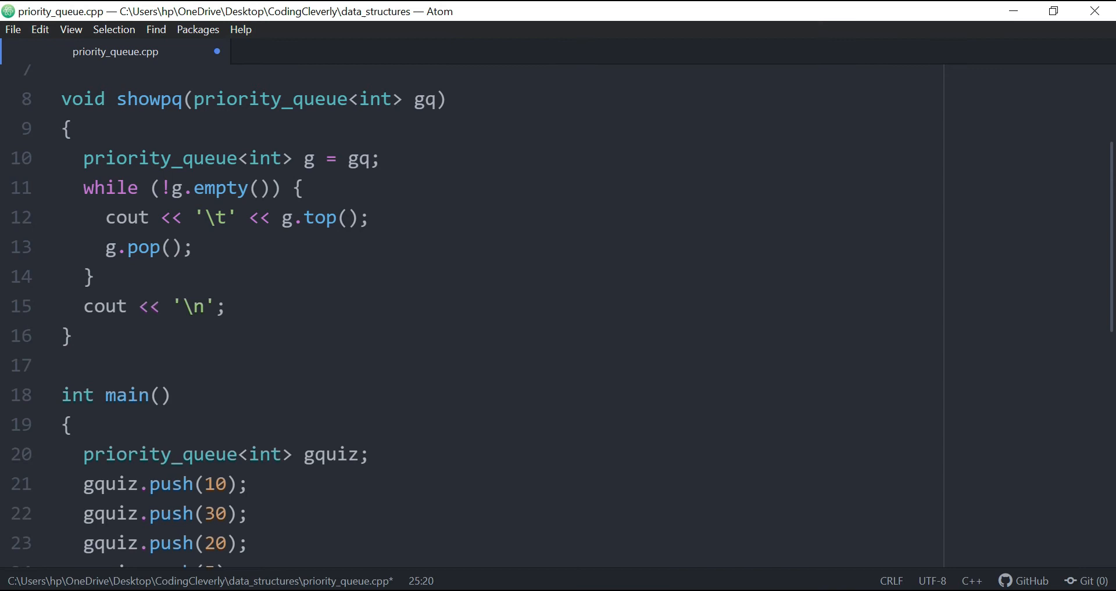
scroll(down, 3)
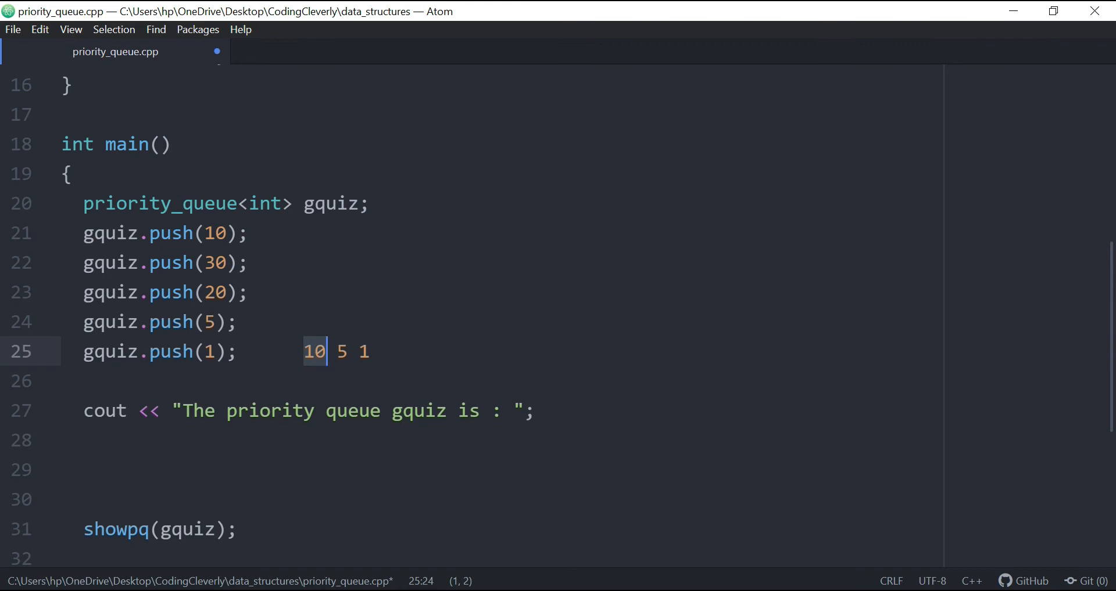
key(backspace)
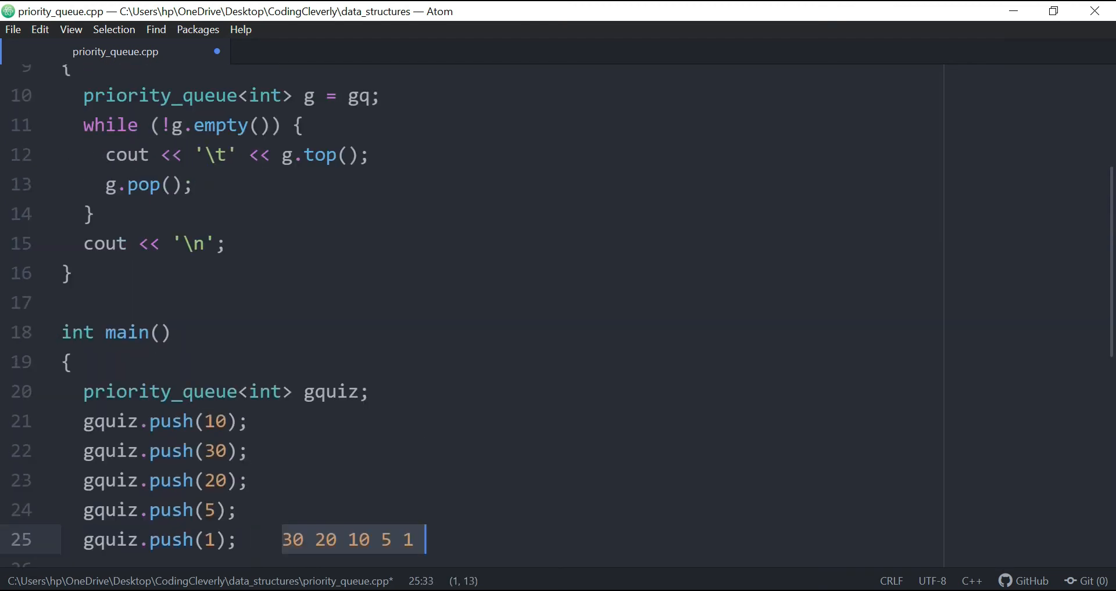
Add the //5 comment at the end of the gquiz.size() line
scroll(down, 3)
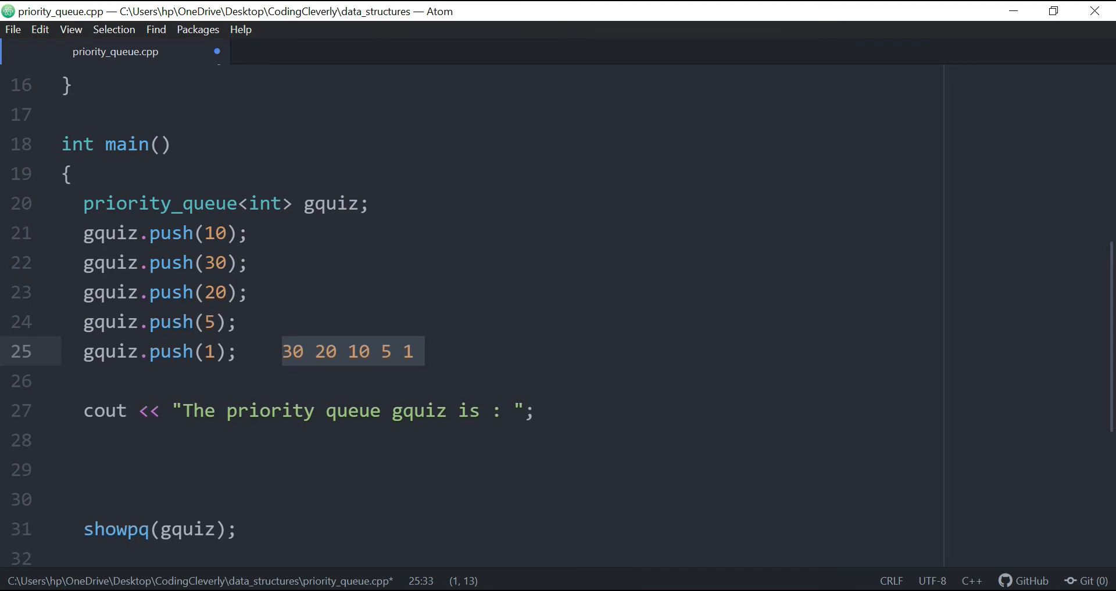
scroll(down, 3)
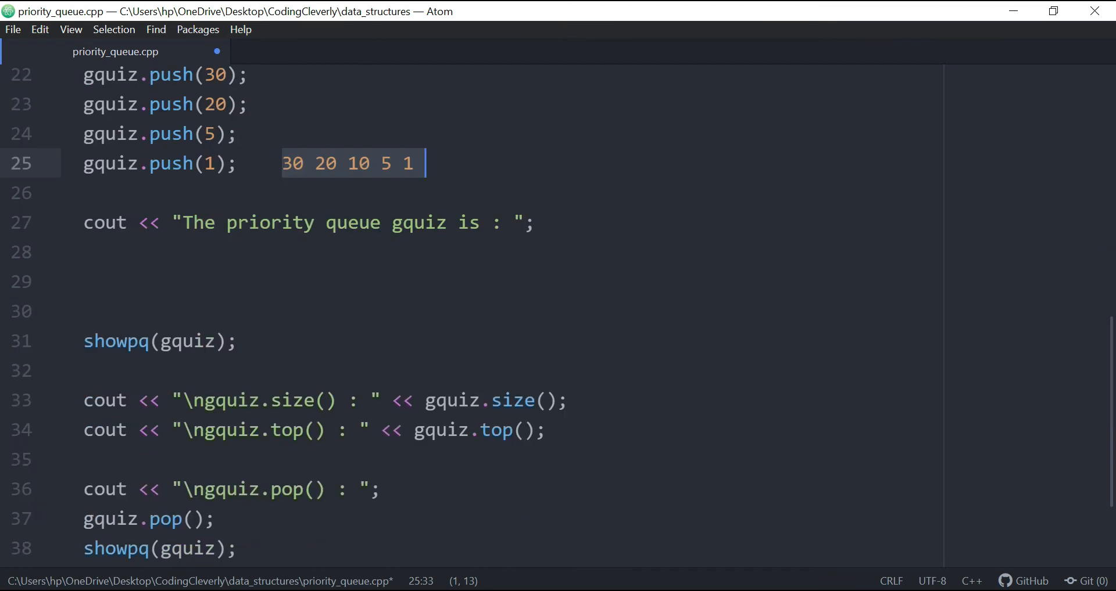
click(282, 163)
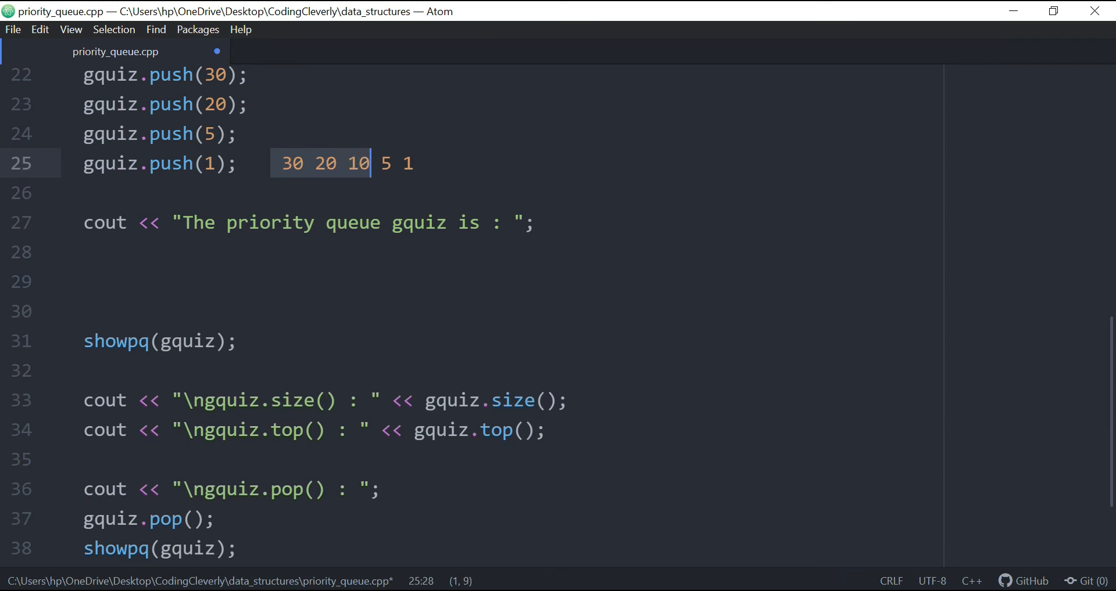
click(577, 400)
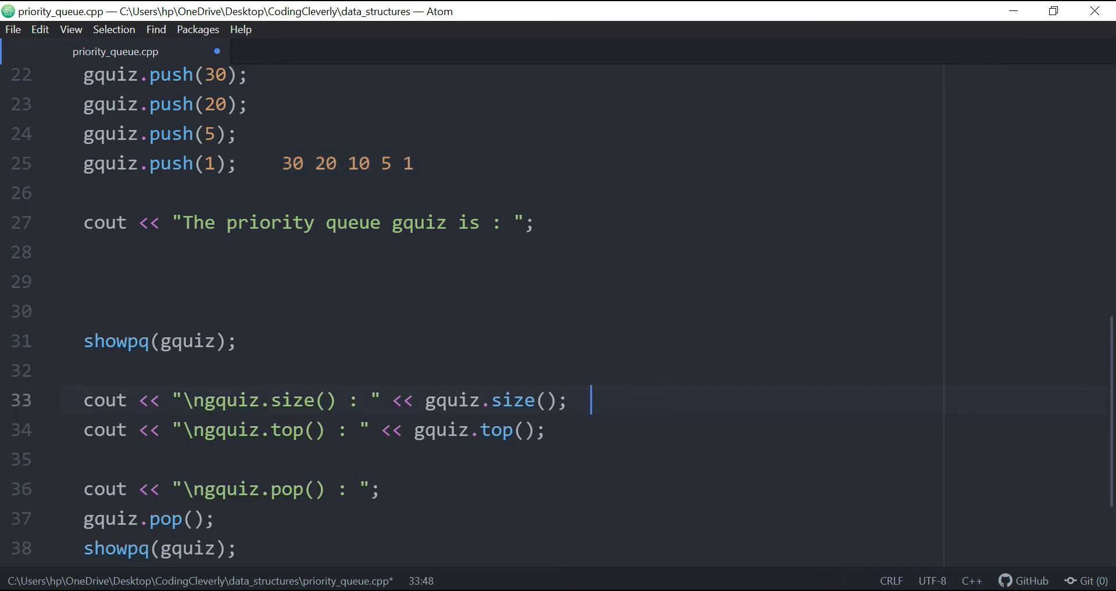
text(//5)
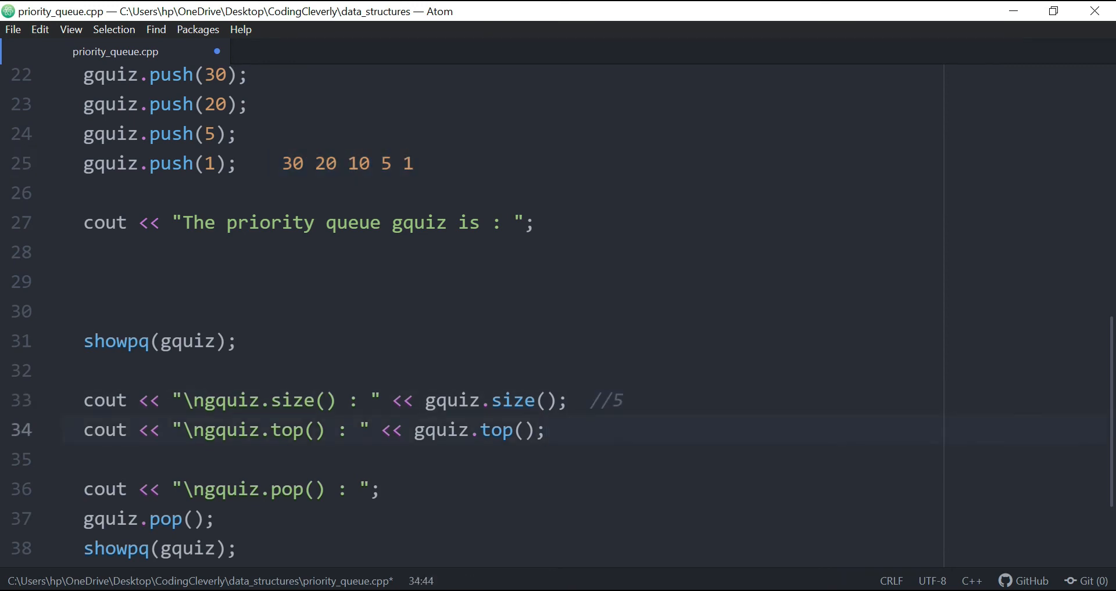
Add the // 20 10 5 1 comment to the pop output line and save
click(8, 11)
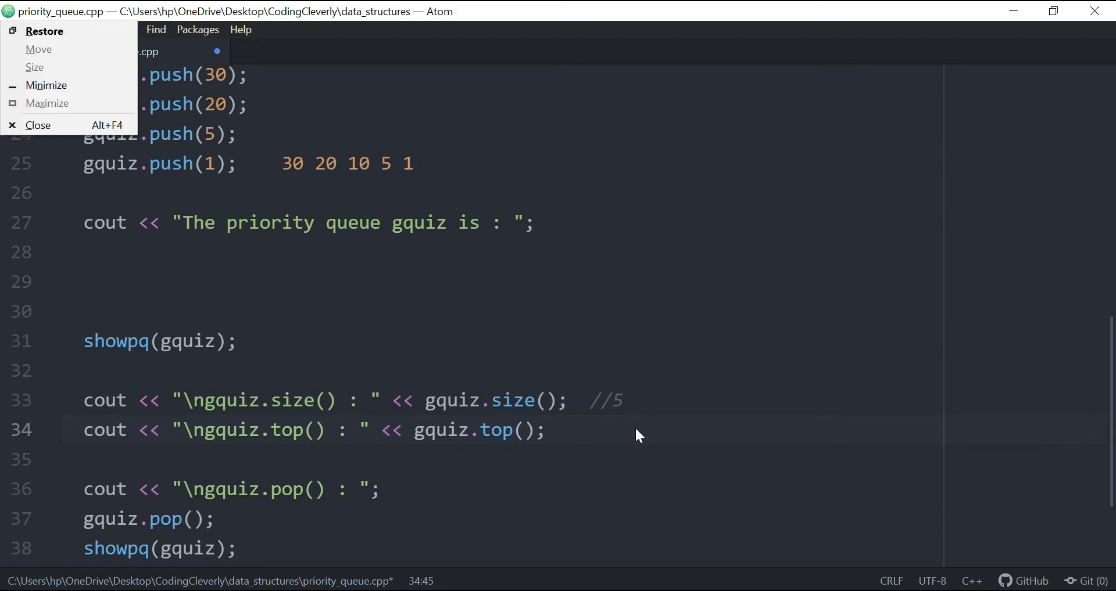
text(//)
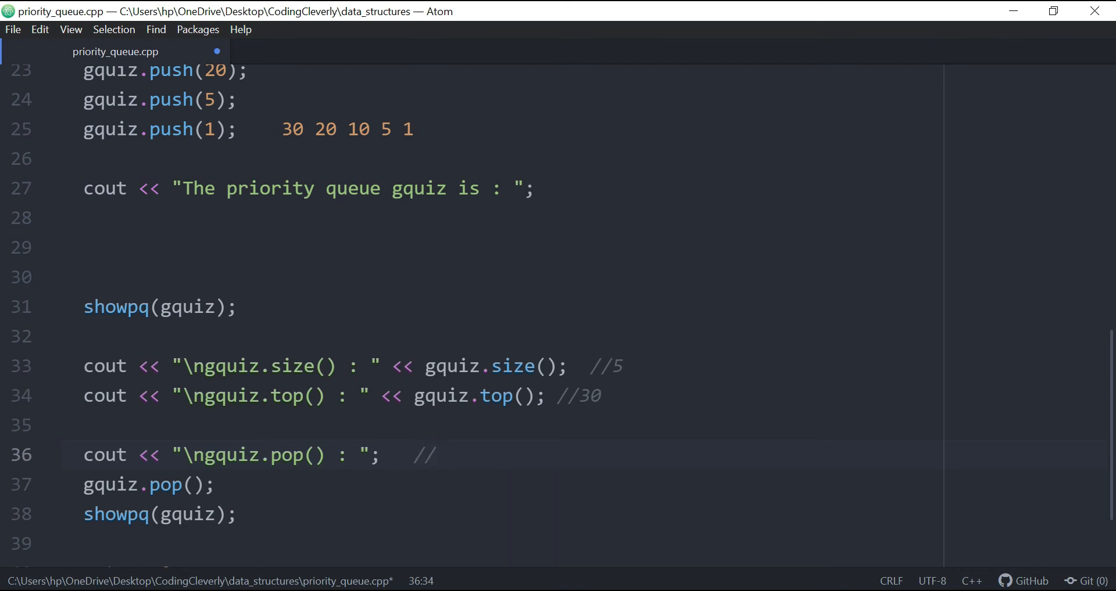
text(20)
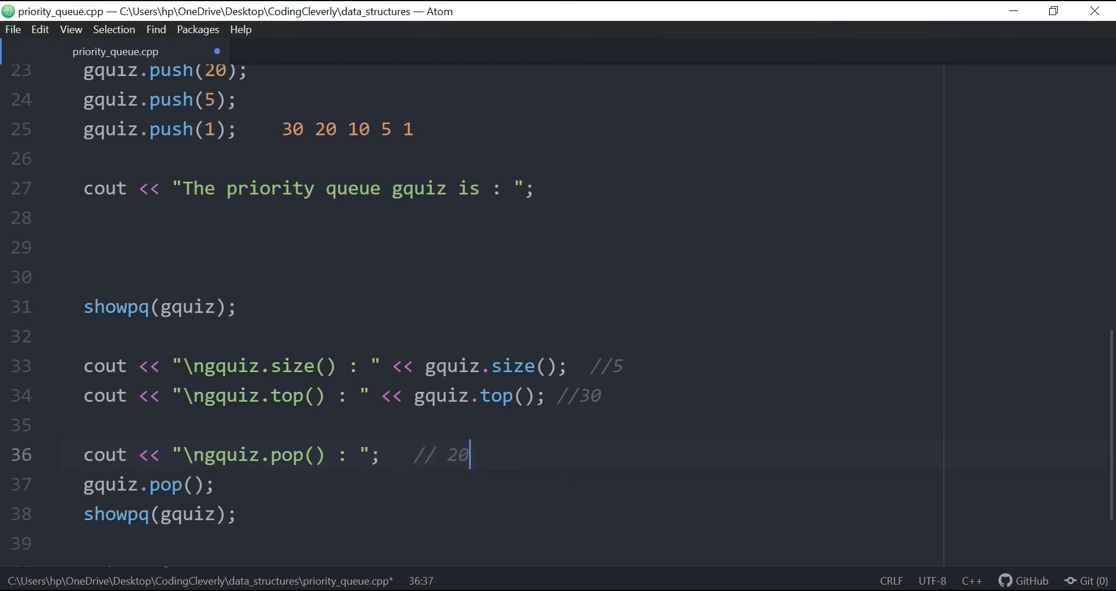
text(10)
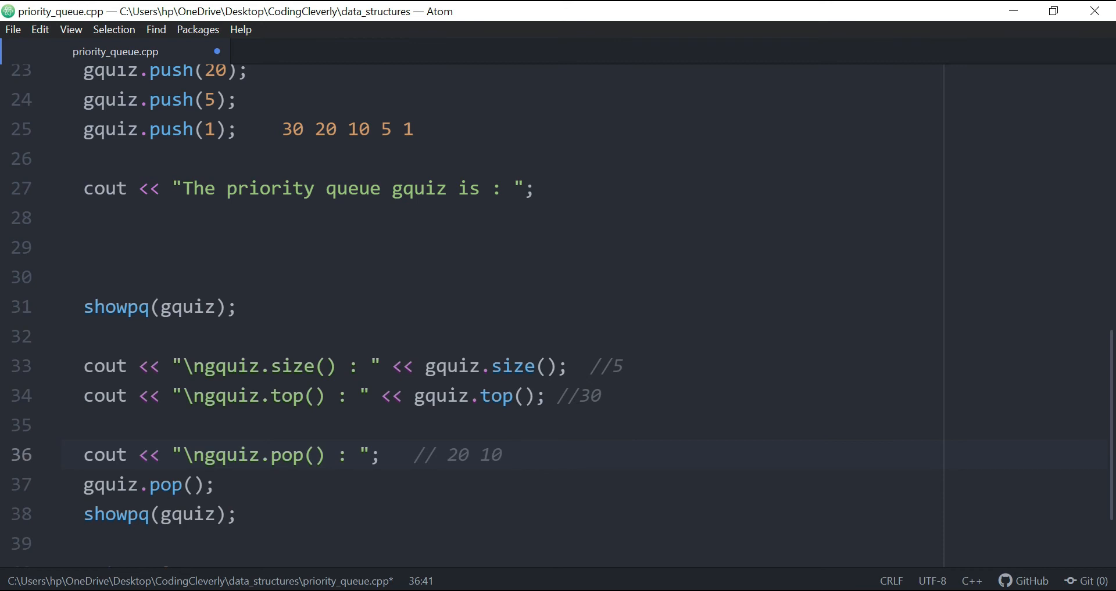
text(5 1)
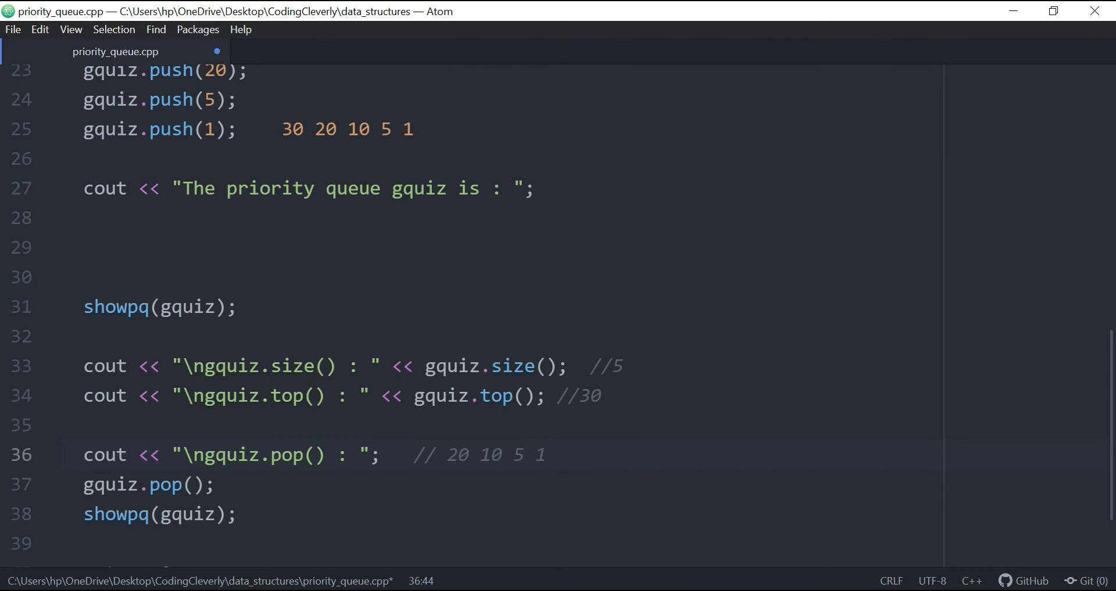
click(161, 515)
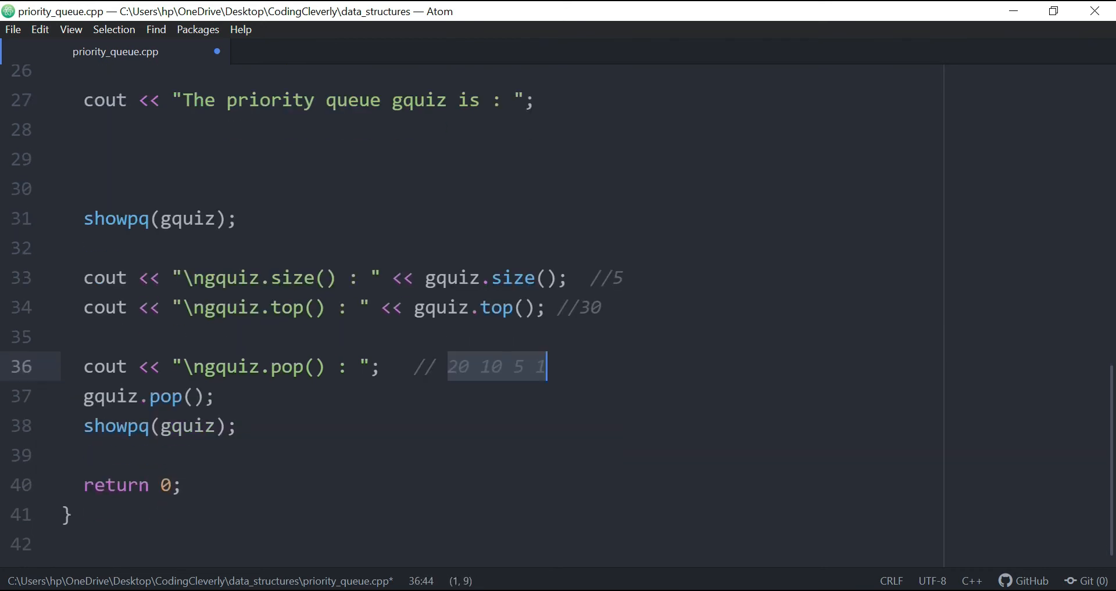
key(ctrl+s)
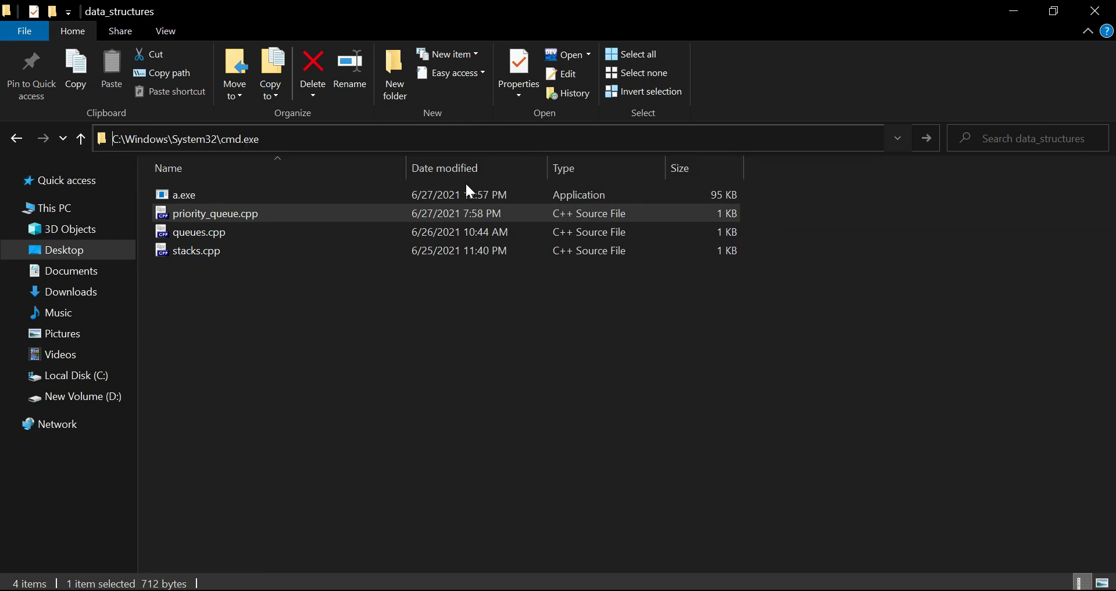
Run g++ priority_queue.cpp, which fails with an expected ';' error on line 25
text(gCleverly\data_structures>g)
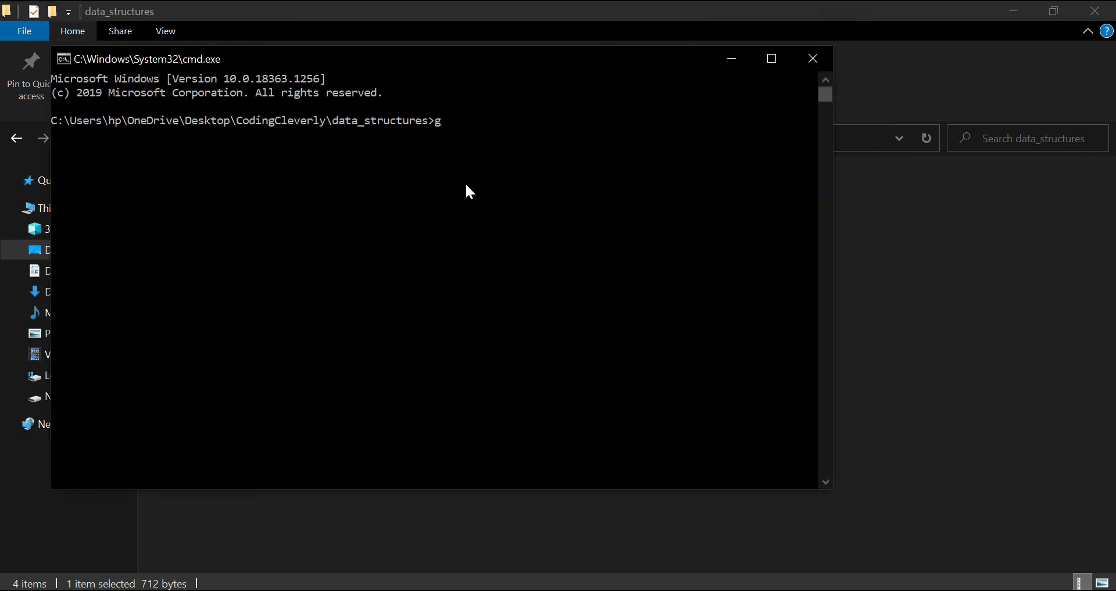
text(++)
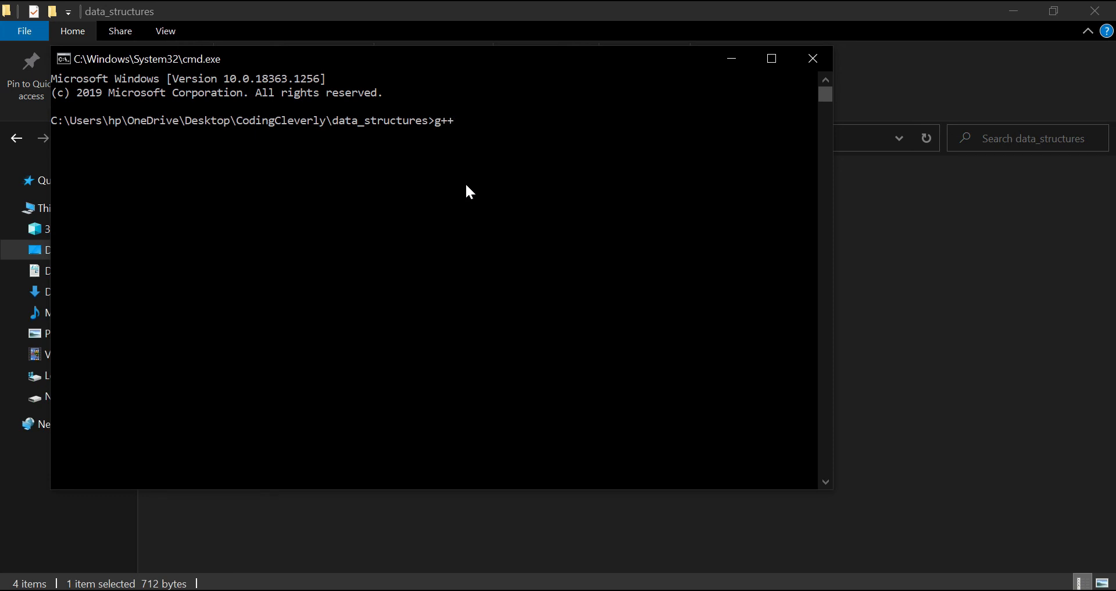
text(priority_queue.cpp)
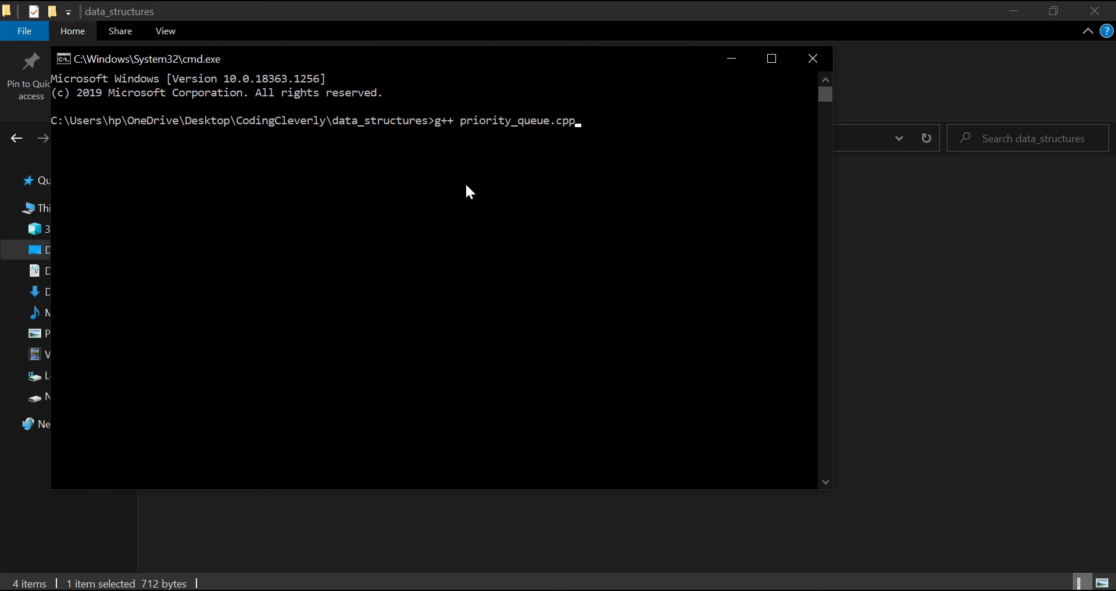
key(enter)
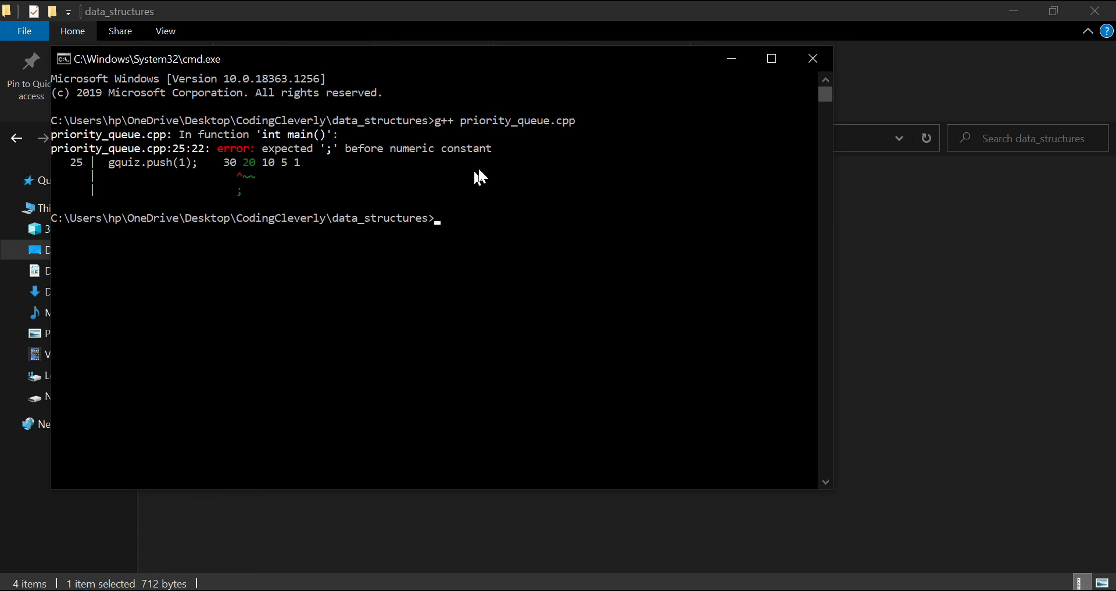
mouse_move(150, 169)
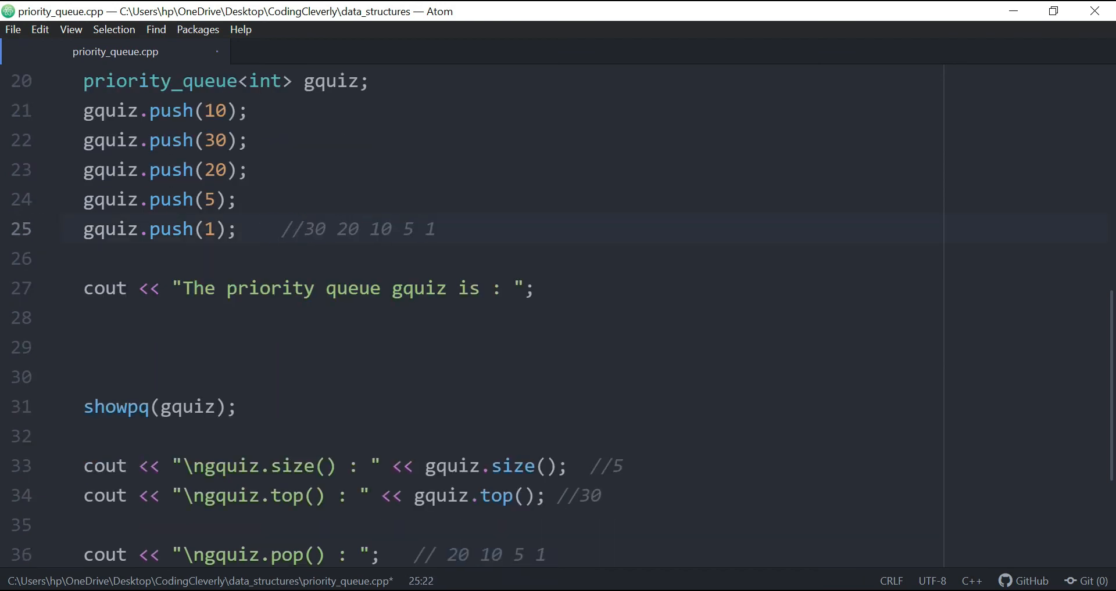
Rerun g++ priority_queue.cpp in Command Prompt and scroll up to review the output
click(304, 229)
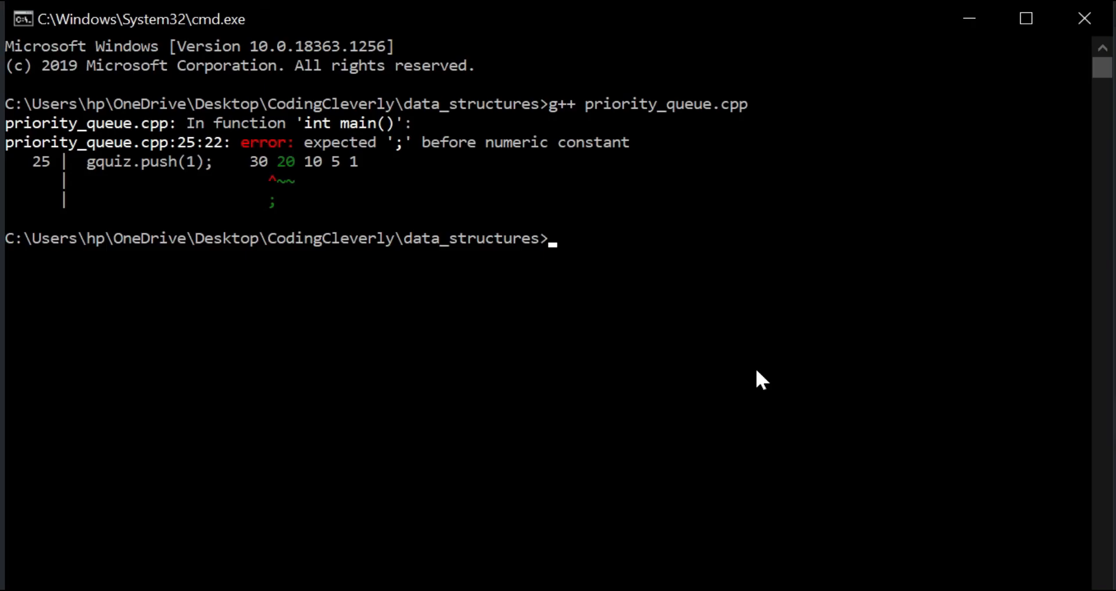
text(g++ priority_queue.cpp)
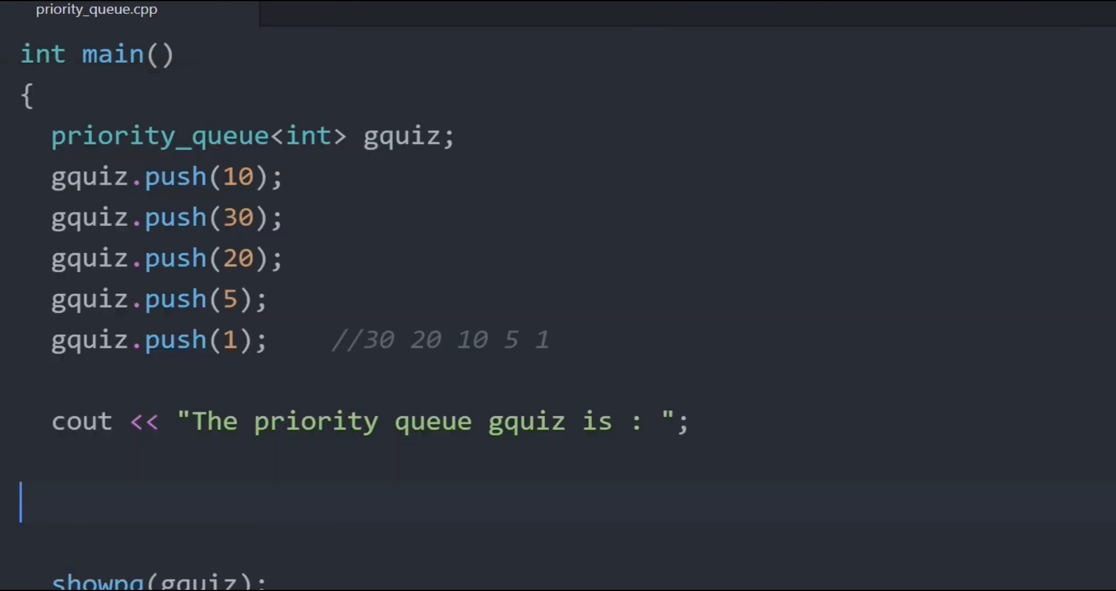
scroll(up, 3)
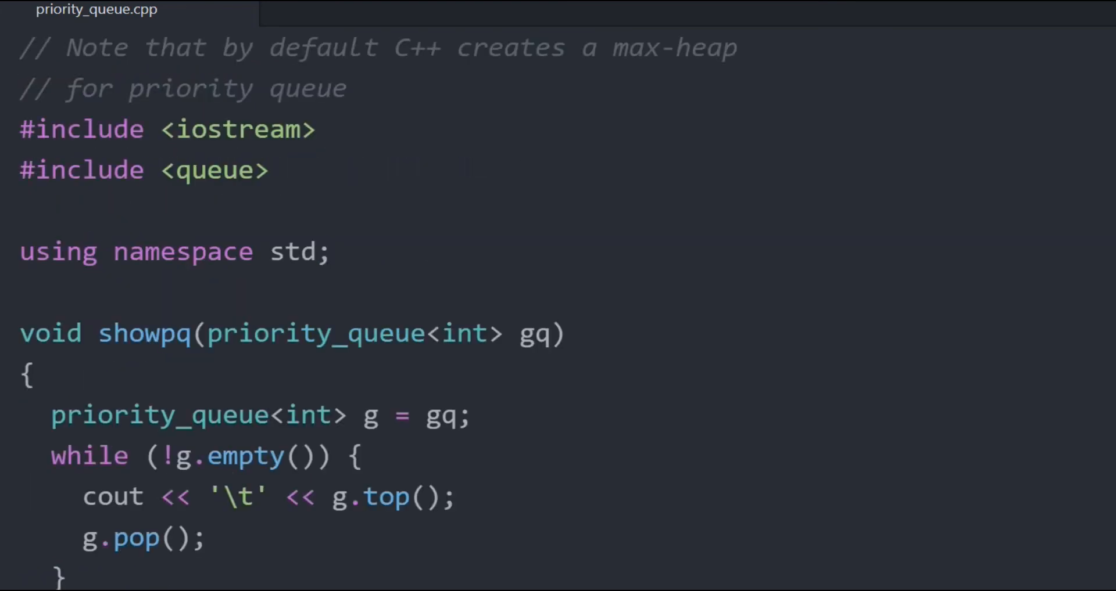